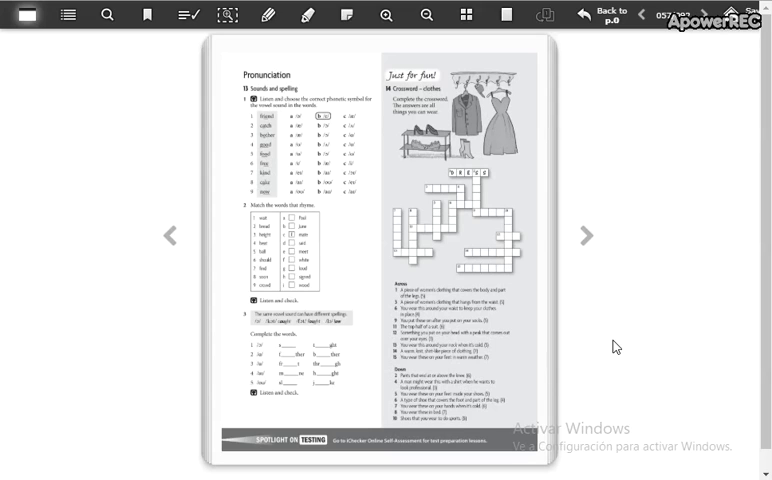
mouse_move(652, 310)
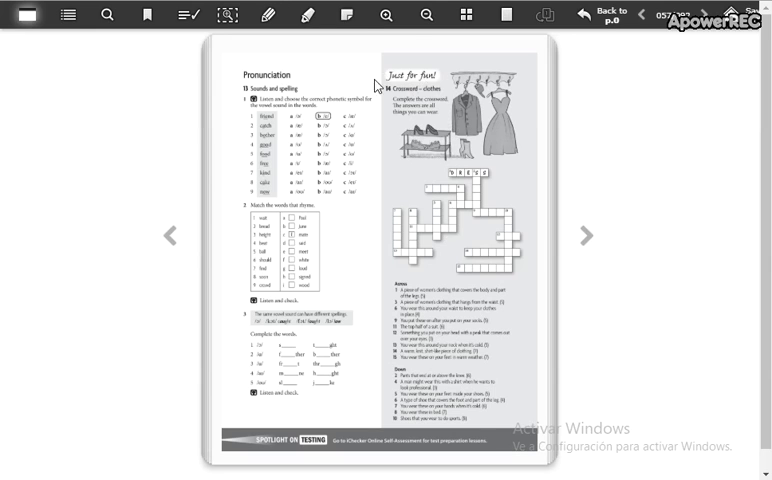
Zoom in on the page 57 coursebook view to enlarge Pronunciation exercise 13
click(386, 15)
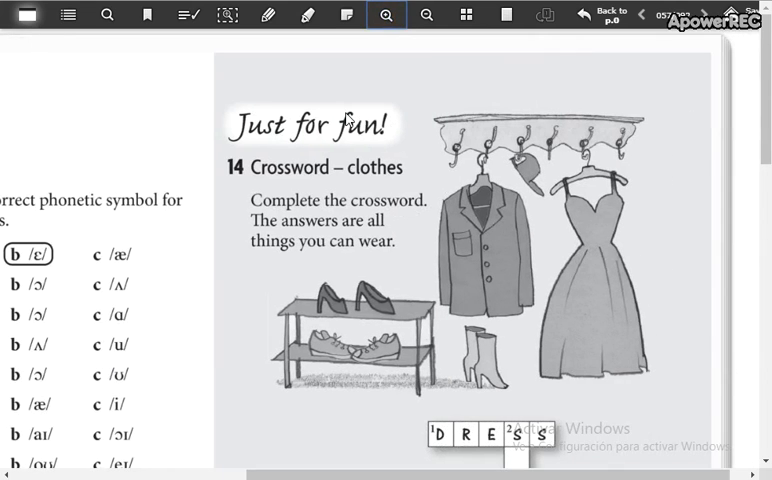
mouse_move(385, 104)
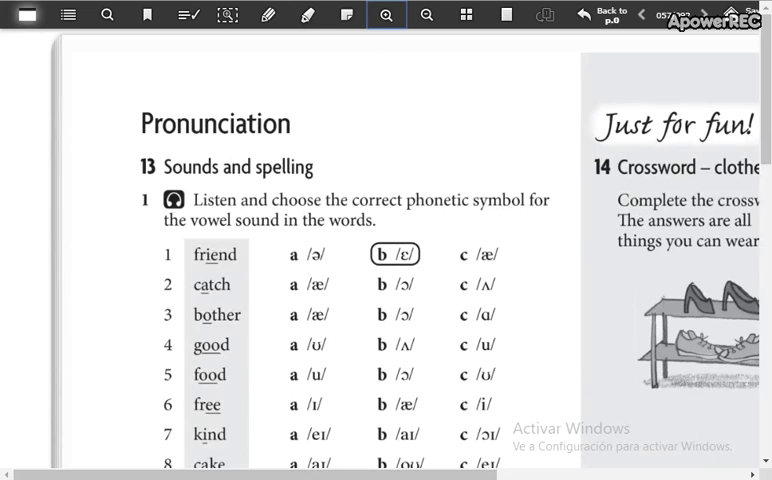
mouse_move(140, 188)
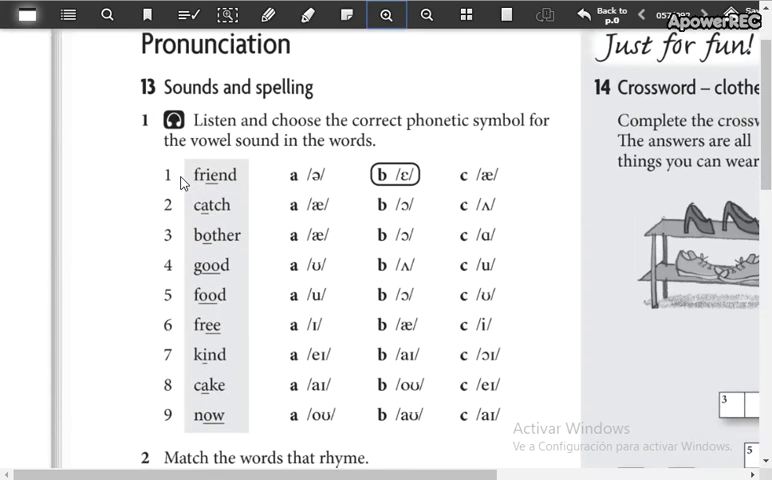
mouse_move(358, 268)
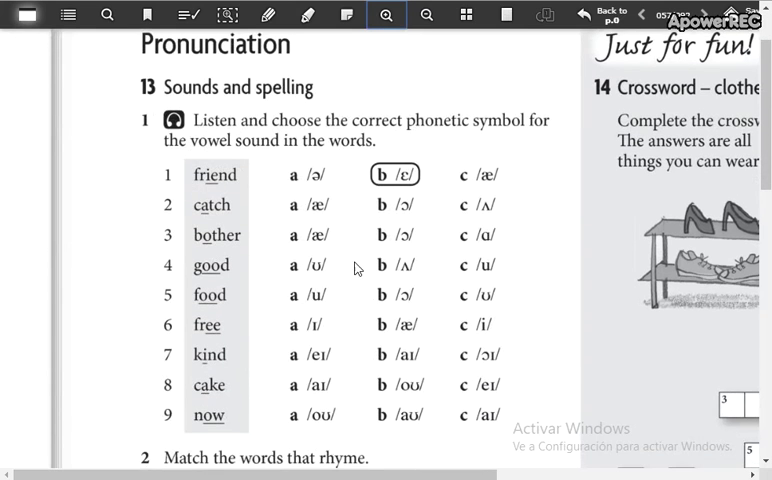
mouse_move(422, 166)
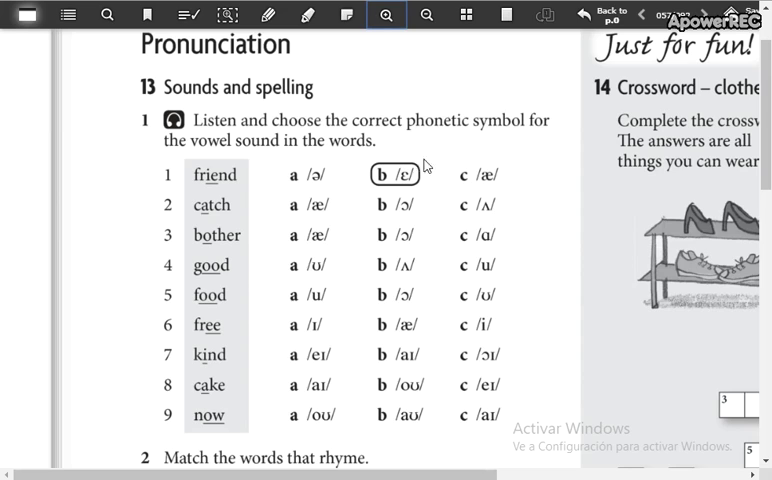
mouse_move(436, 90)
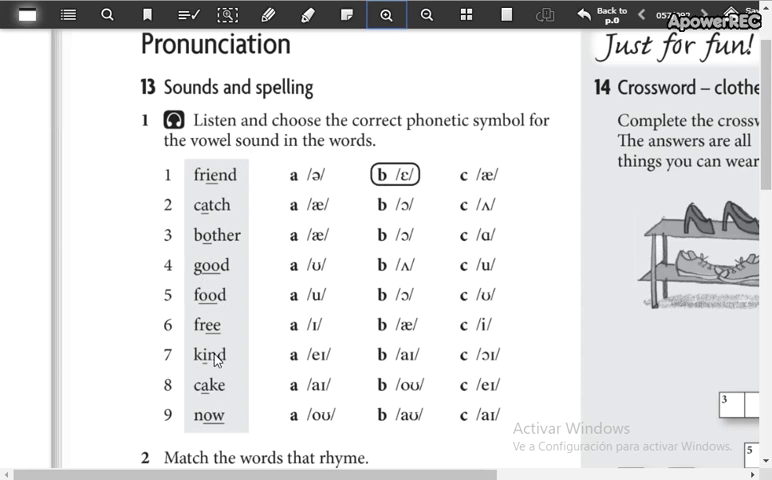
mouse_move(512, 310)
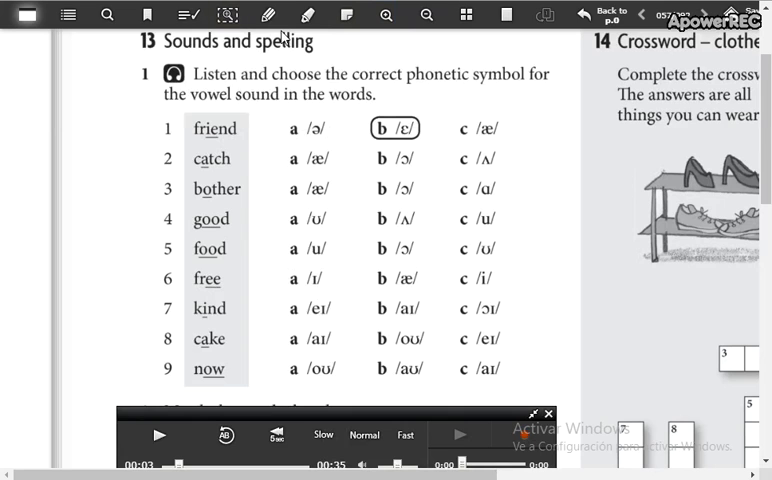
click(307, 15)
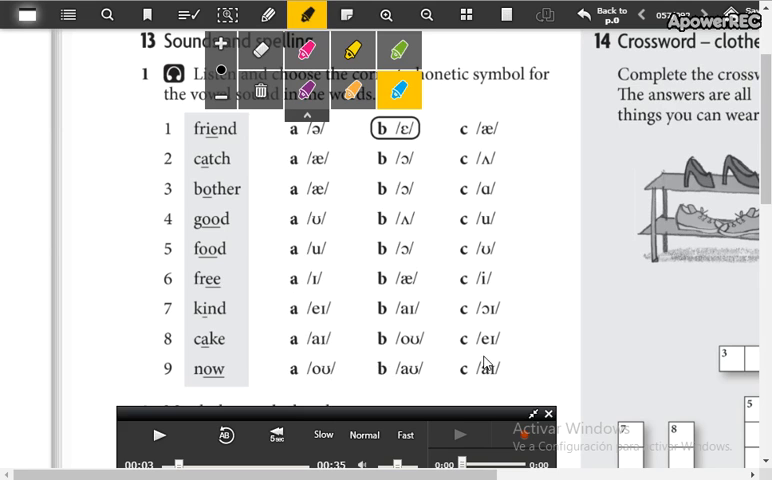
mouse_move(444, 318)
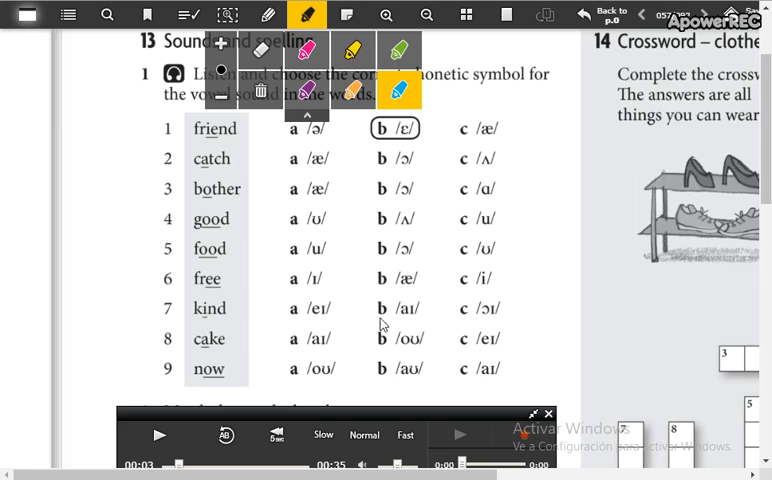
mouse_move(405, 267)
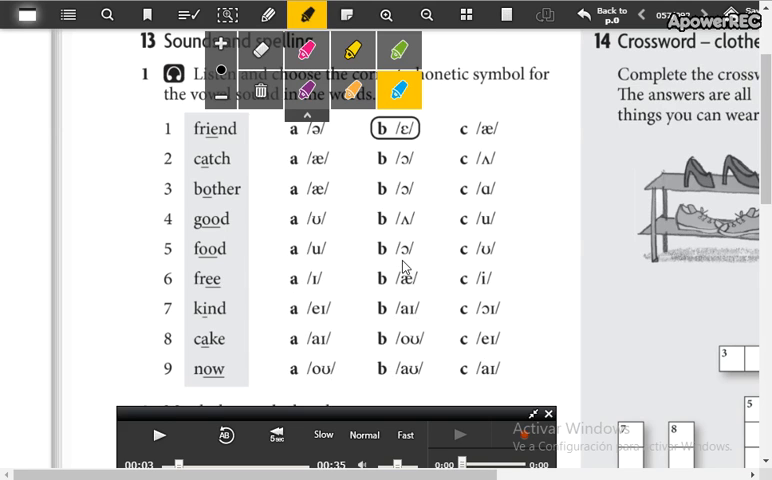
mouse_move(295, 248)
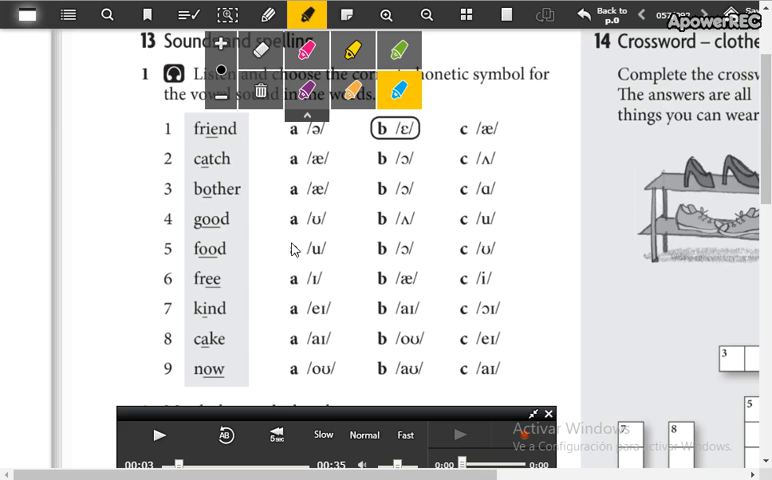
mouse_move(650, 180)
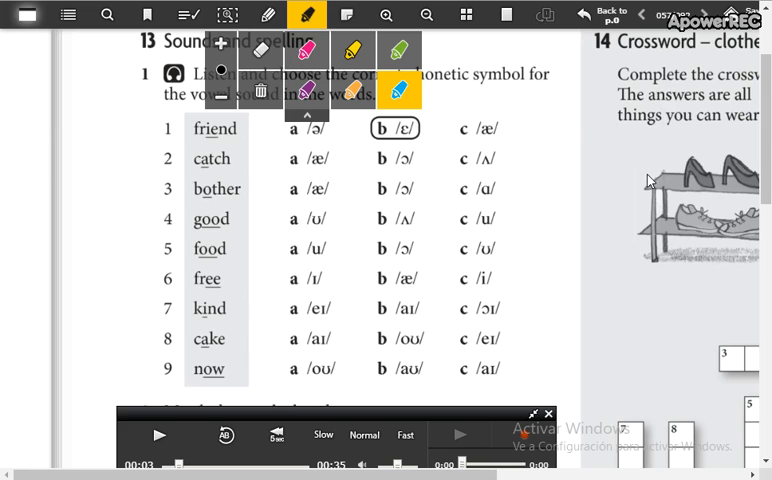
mouse_move(522, 337)
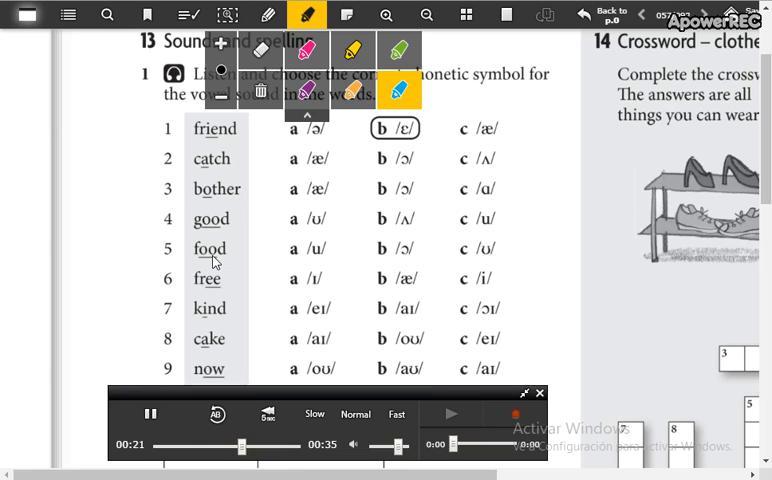
mouse_move(218, 312)
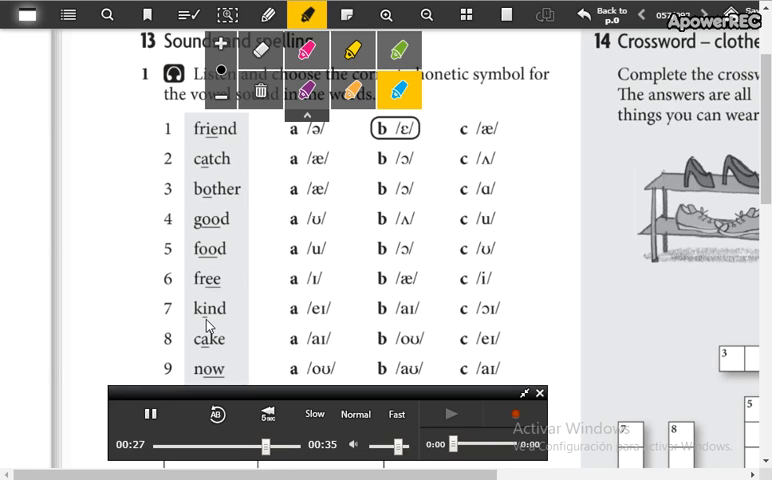
mouse_move(206, 351)
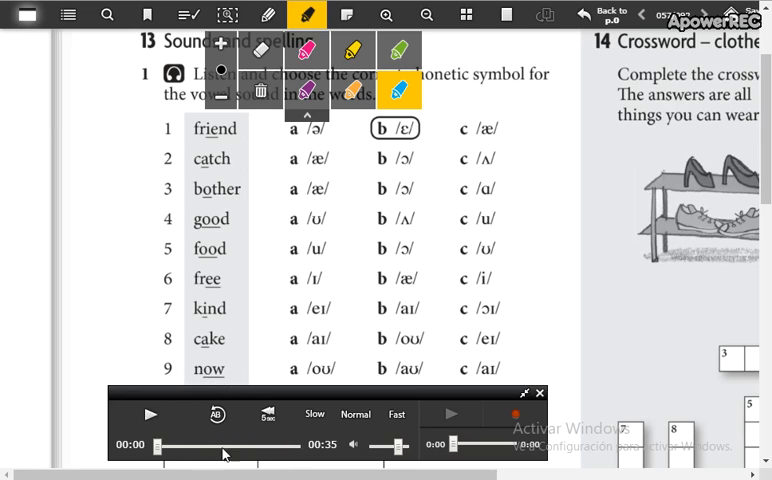
click(150, 414)
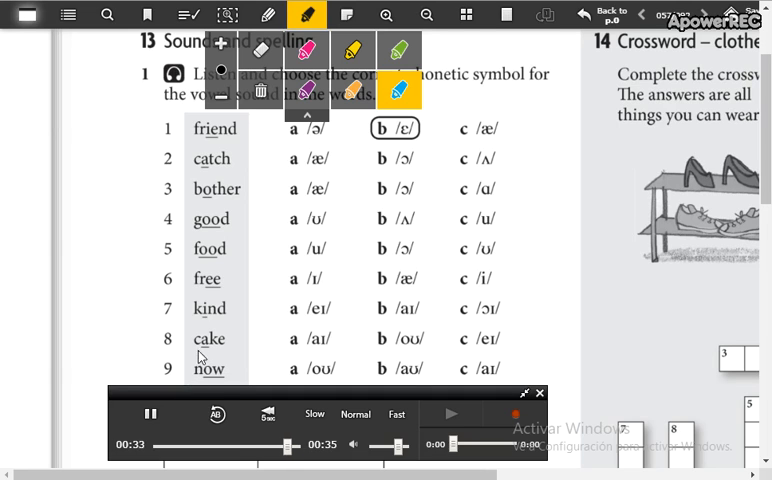
click(152, 414)
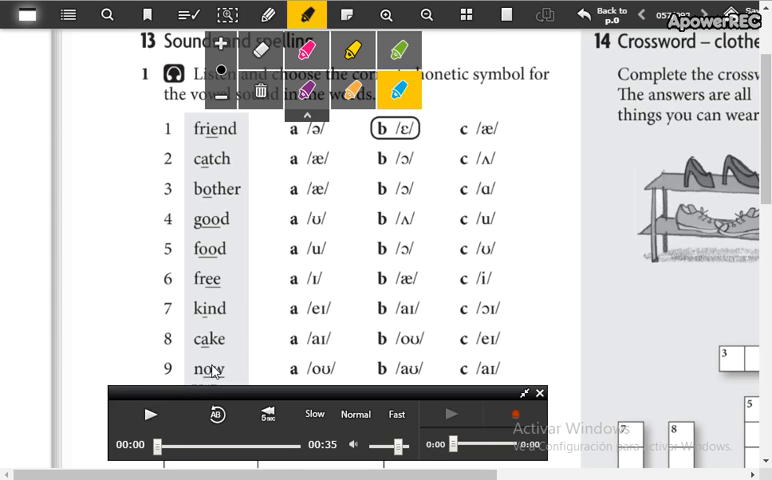
mouse_move(408, 264)
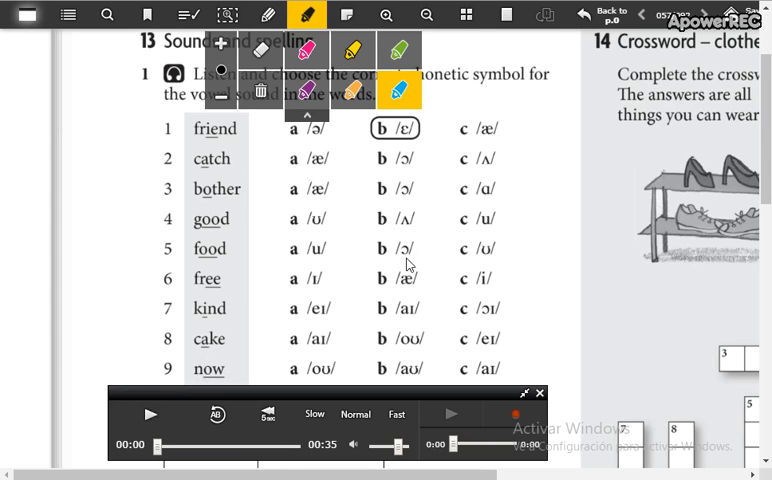